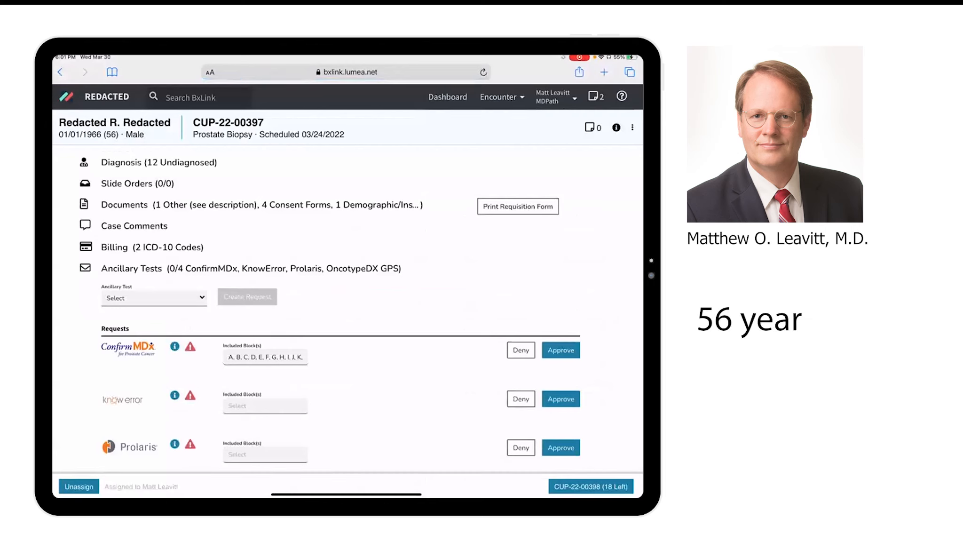
# - Open the GHIJKL-1 H&E slide for specimen H, Right mid, in the viewer
pyautogui.write('old man')
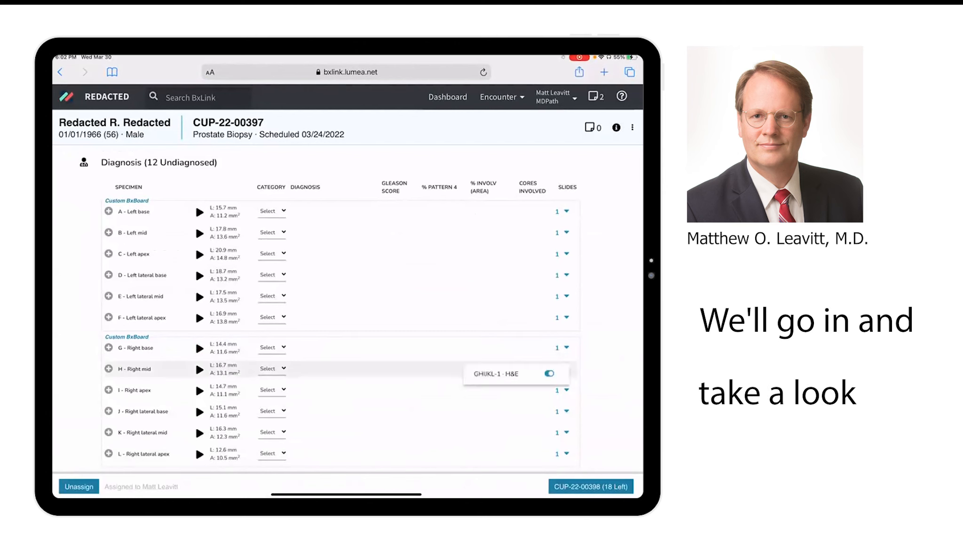
pyautogui.click(548, 373)
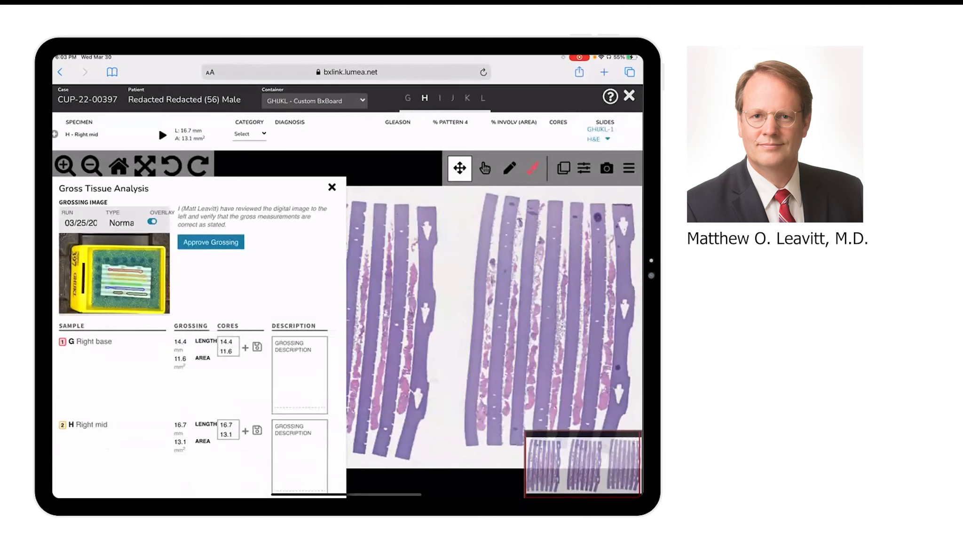